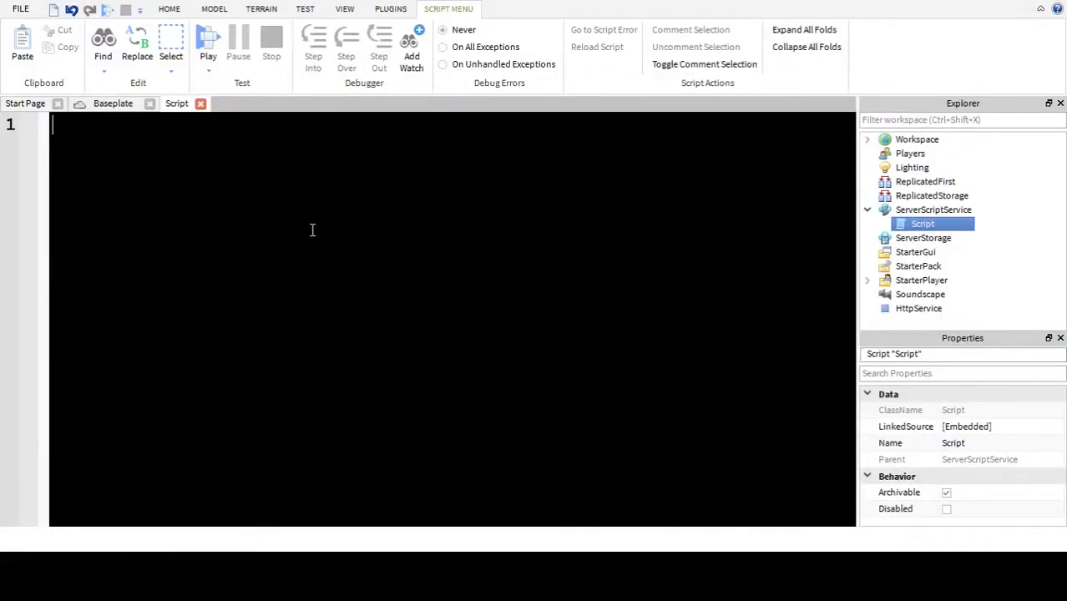
mouse_move(508, 199)
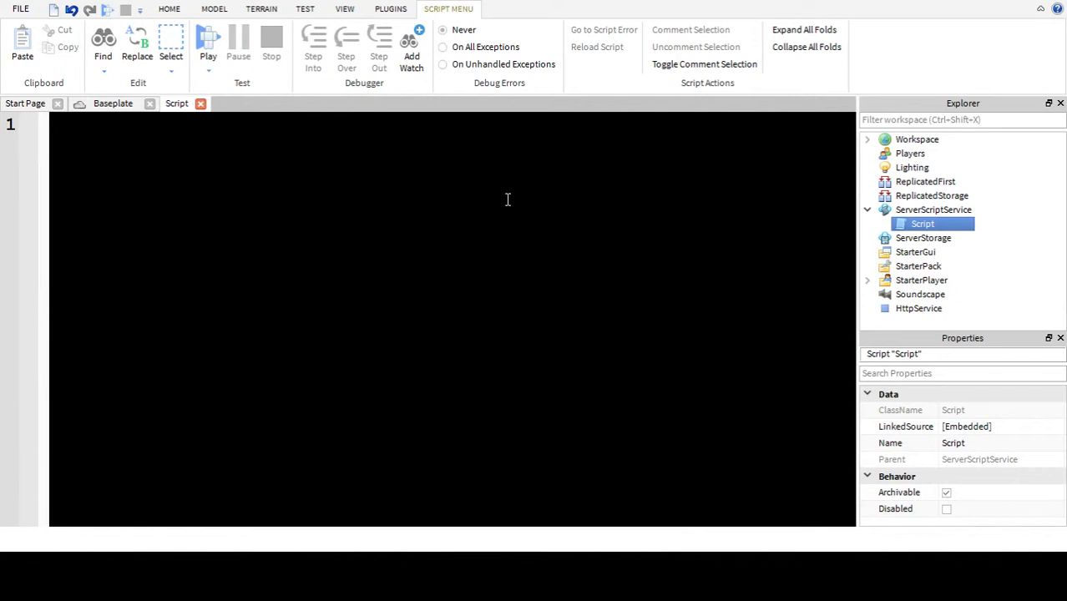
- Paste the Players service variable and empty onPlayerAdded(player) function, leaving blank lines above
click(168, 8)
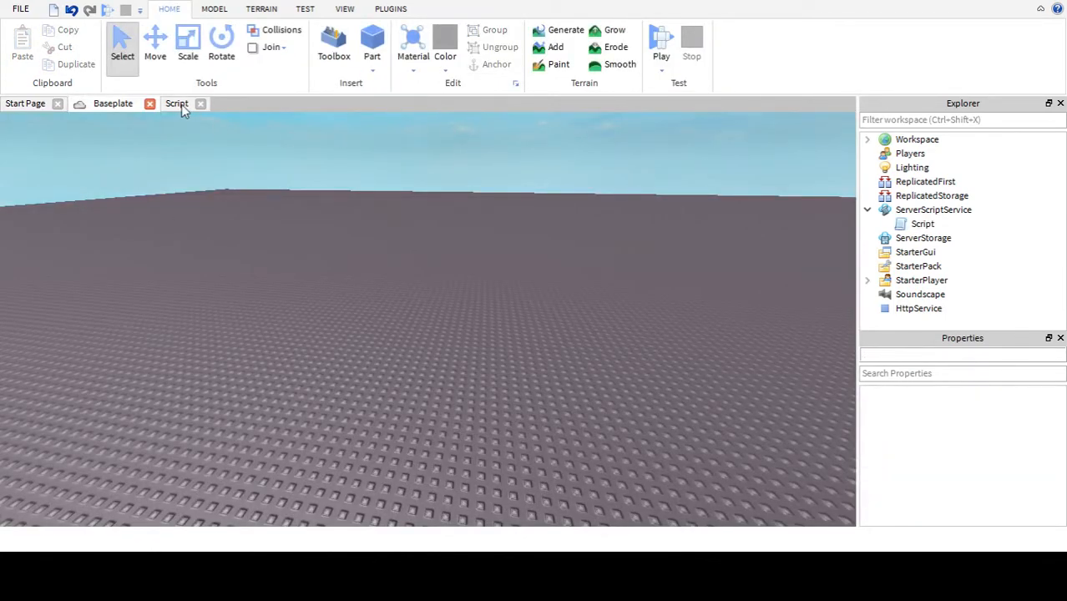
click(177, 103)
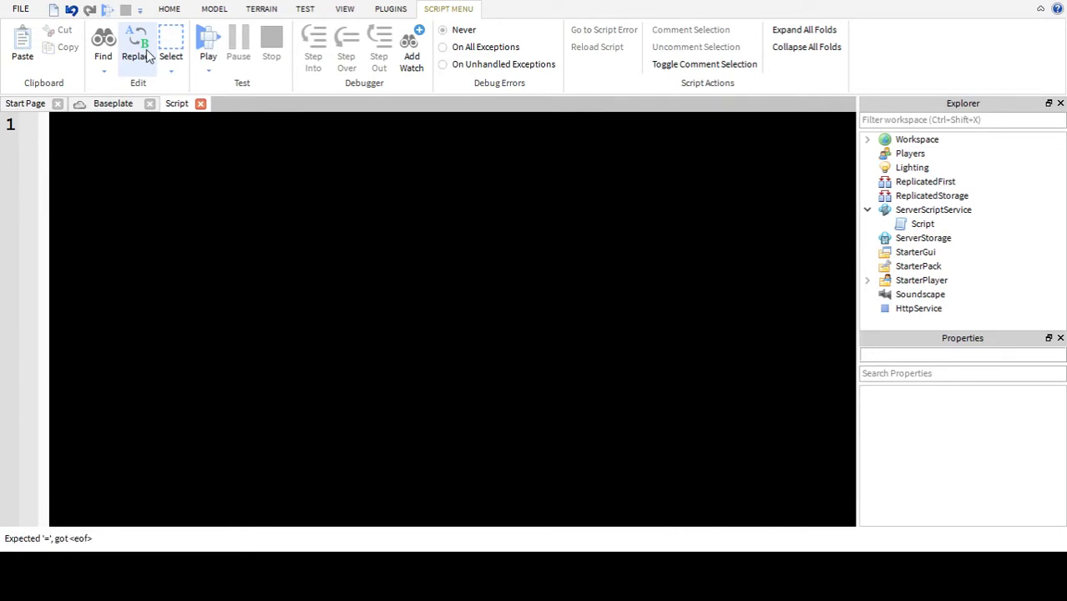
key(enter)
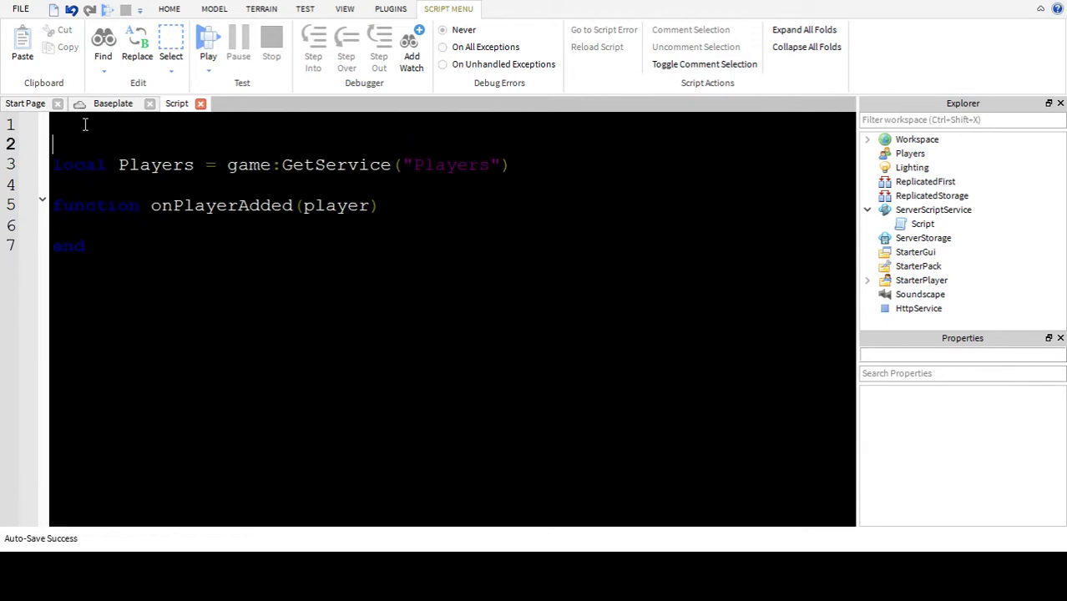
key(Backspace)
text(l)
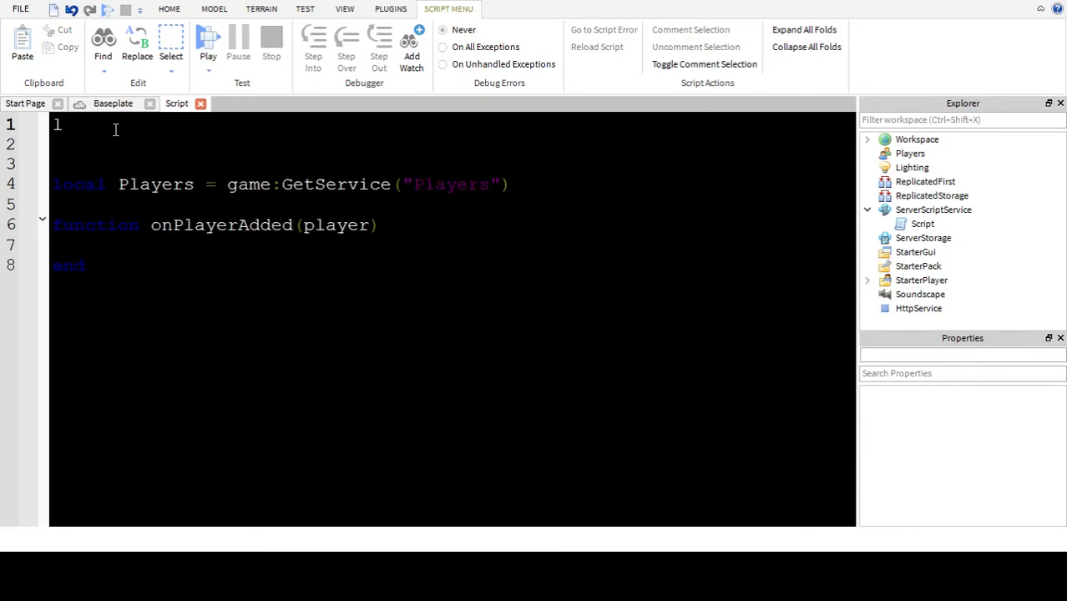
- Add line 1: local hint = Instance.new('Hint', game.Workspace)
text(ocal hint)
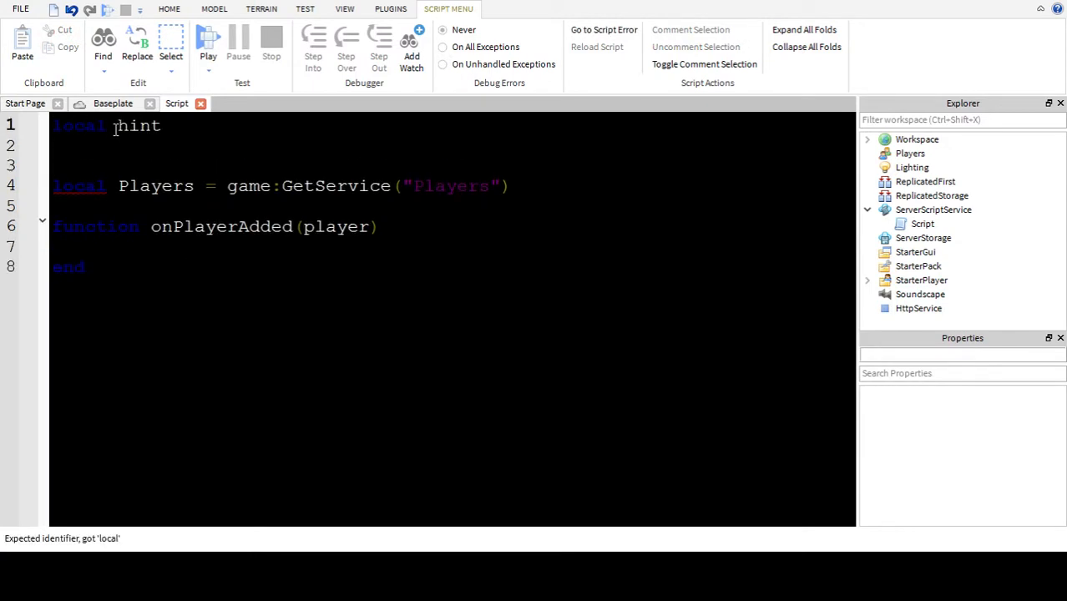
text(= Instance.new(')
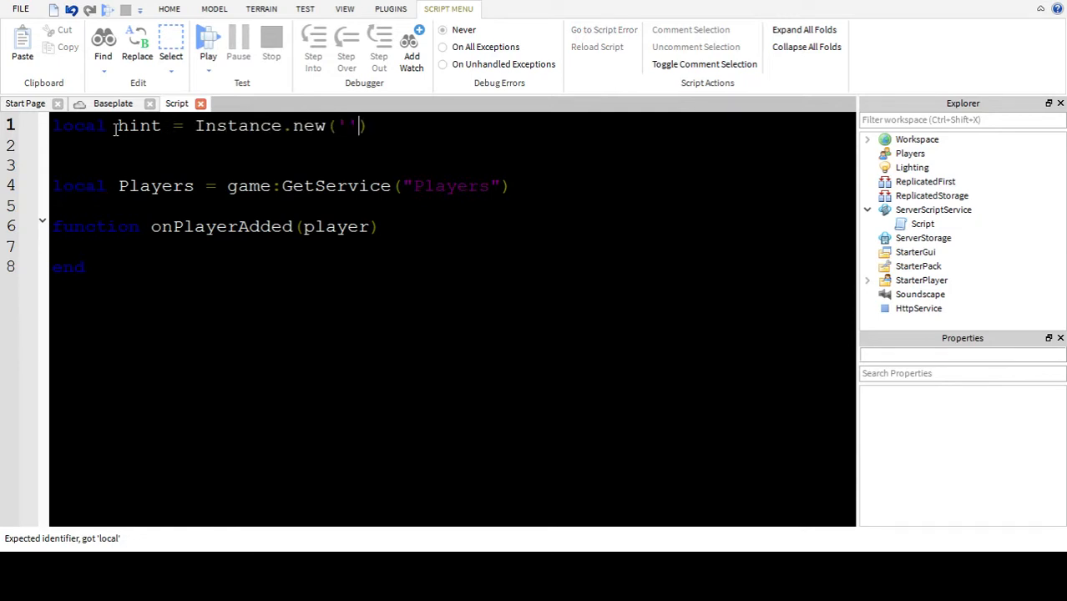
text(Hint',)
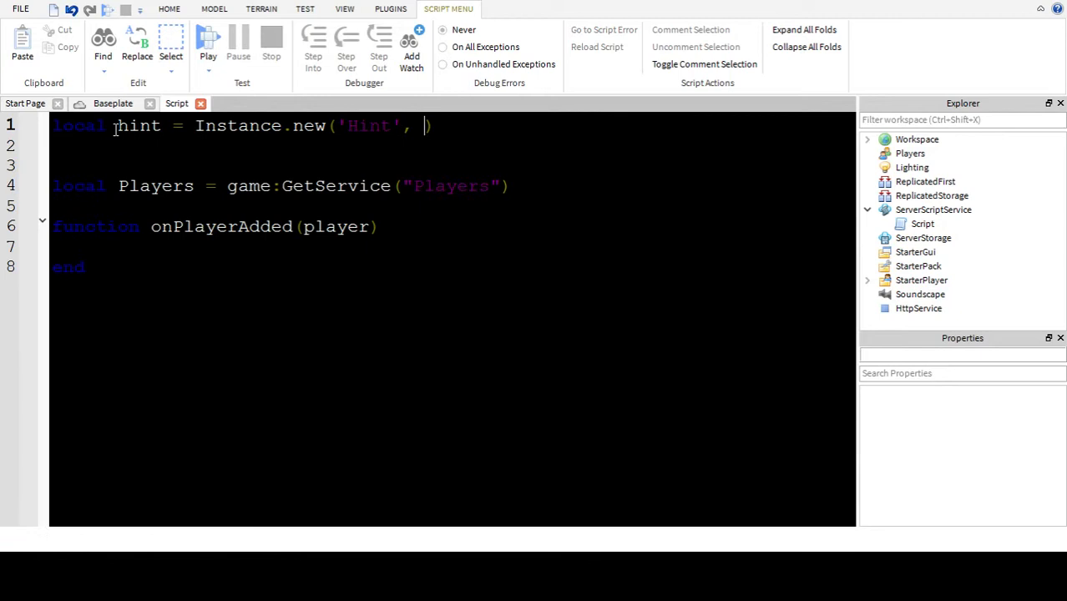
text(gan)
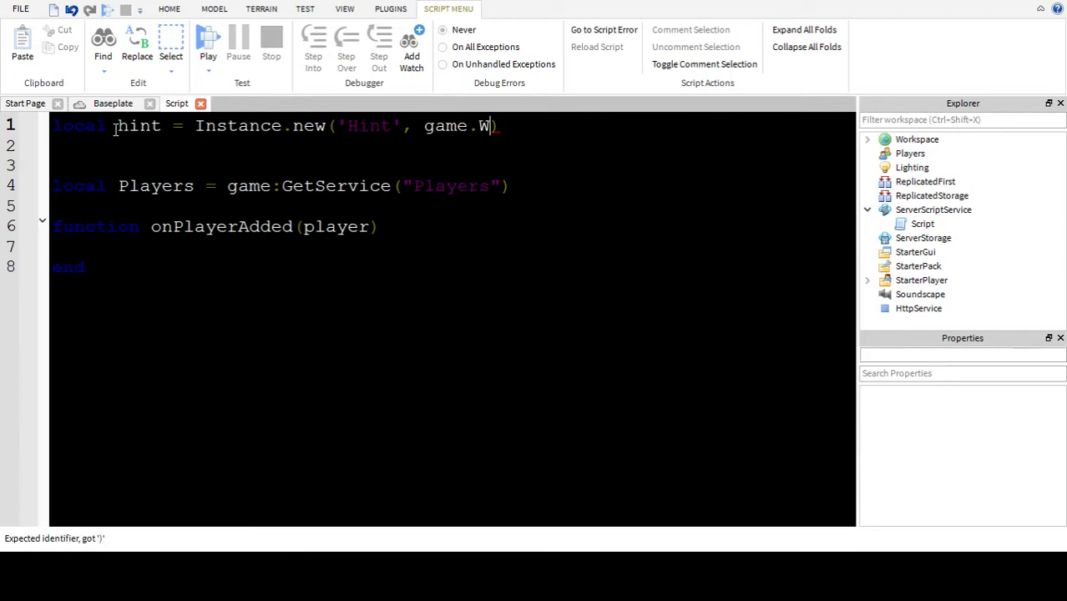
text(orkspace)
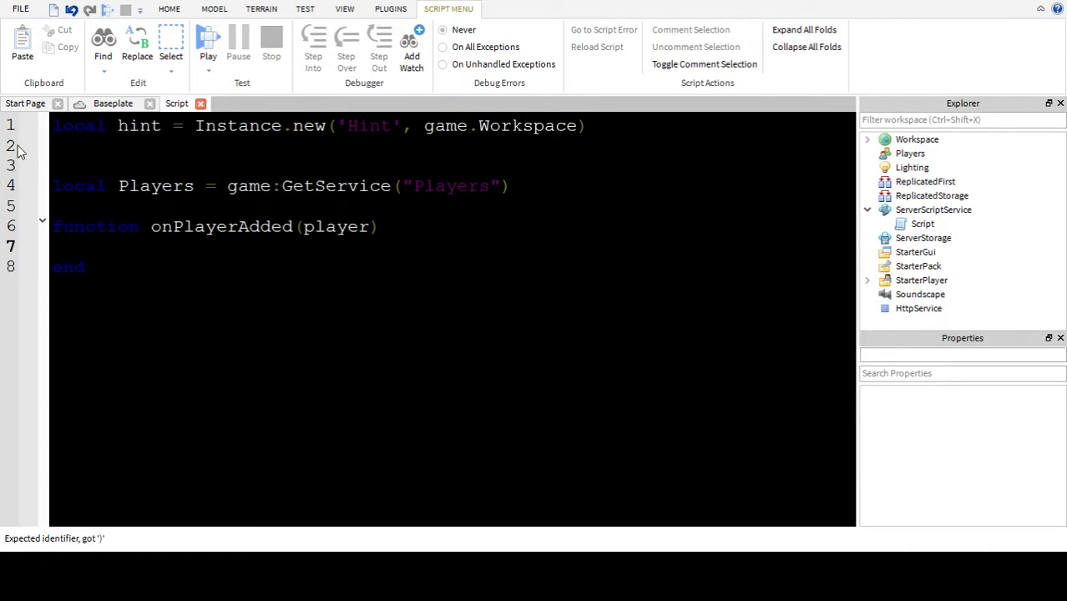
- Begin the hint.Text assignment inside onPlayerAdded
text(hint.Te)
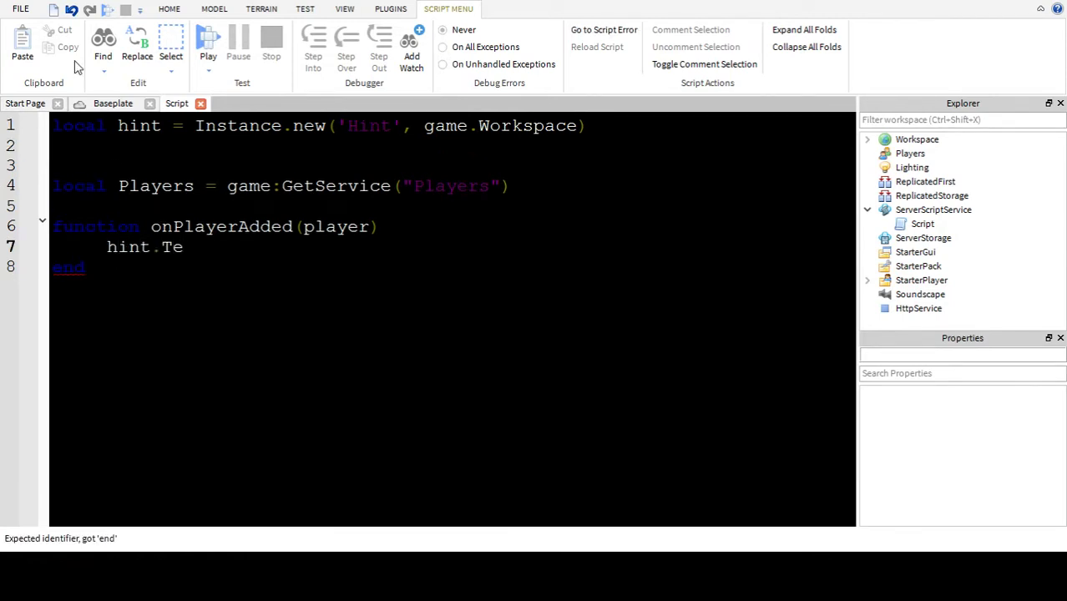
- Complete hint.Text = 'Player: ' ..player.. ' has entered the game!'
text(xt =)
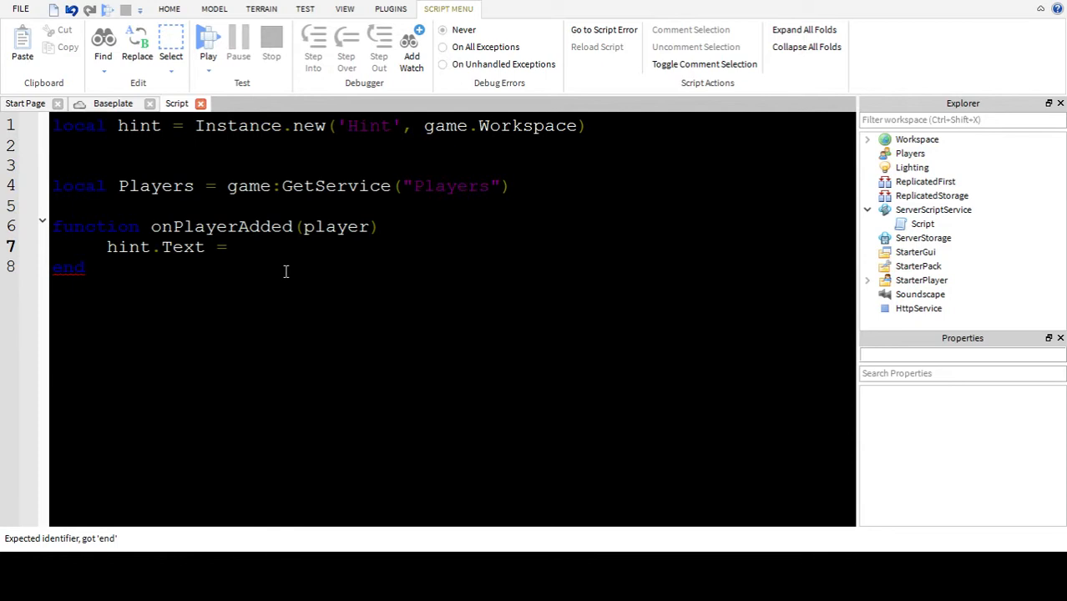
click(237, 247)
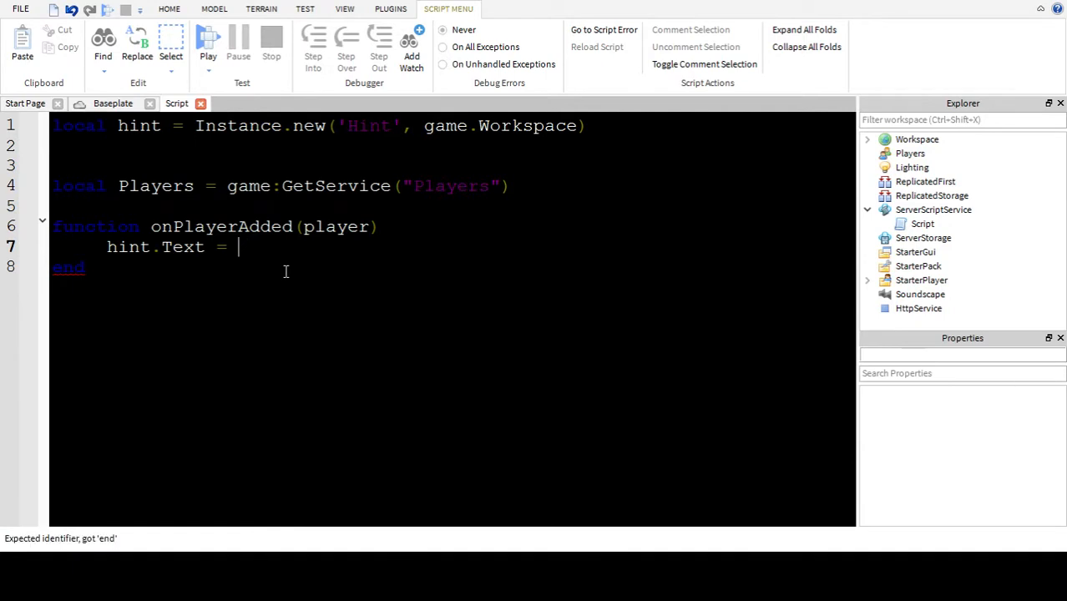
text(Play)
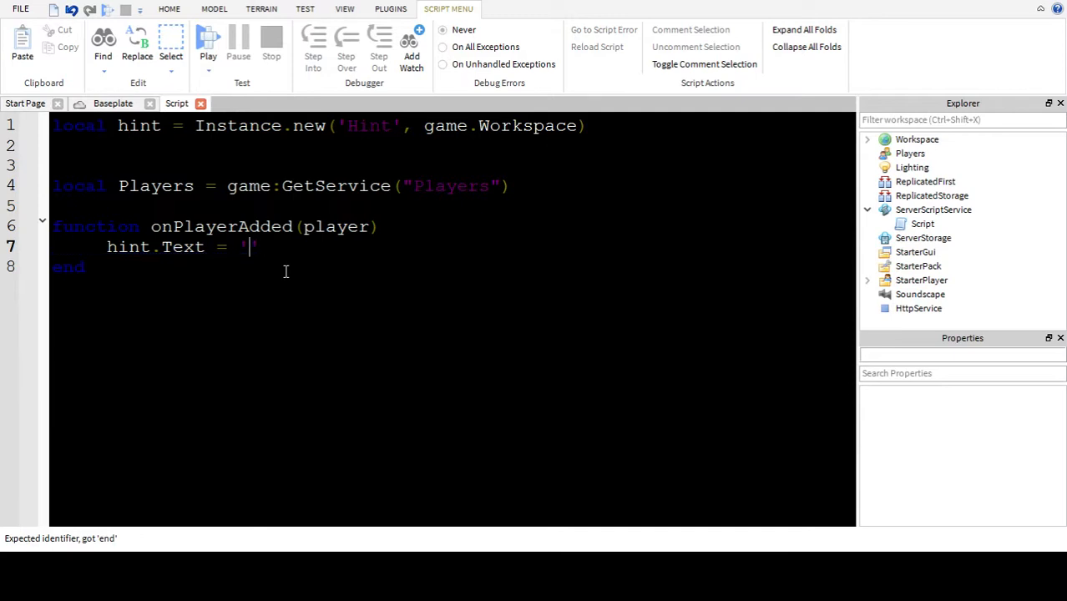
text(Player:)
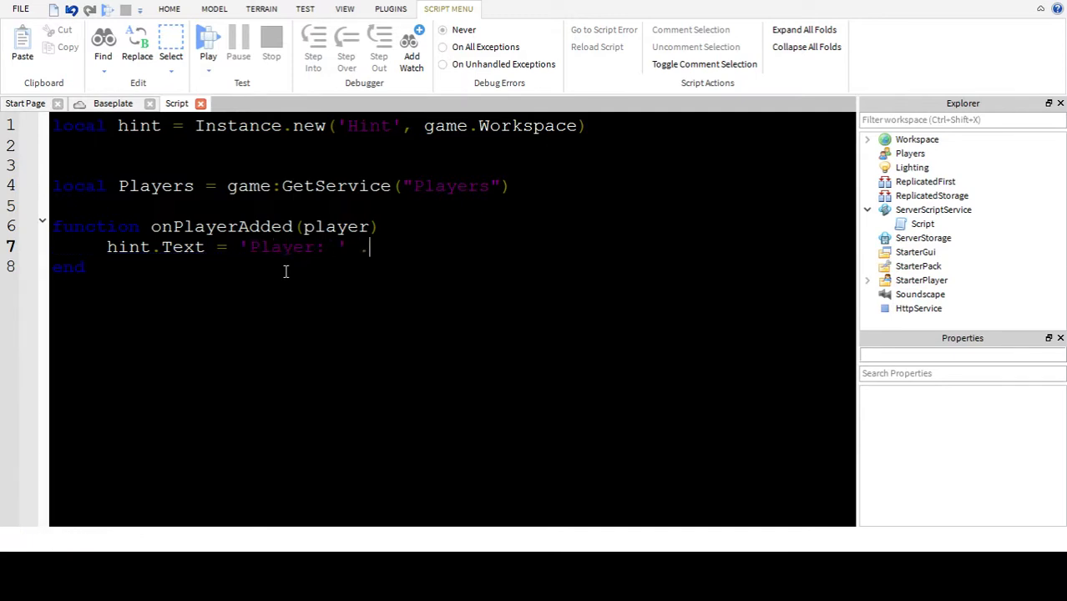
text(.player.. ')
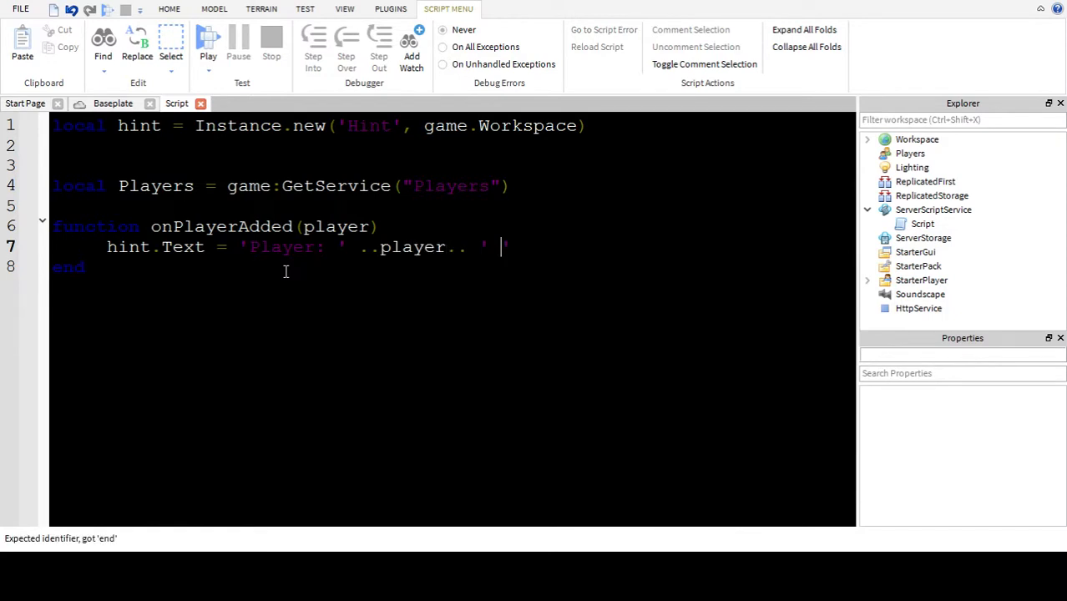
text(has)
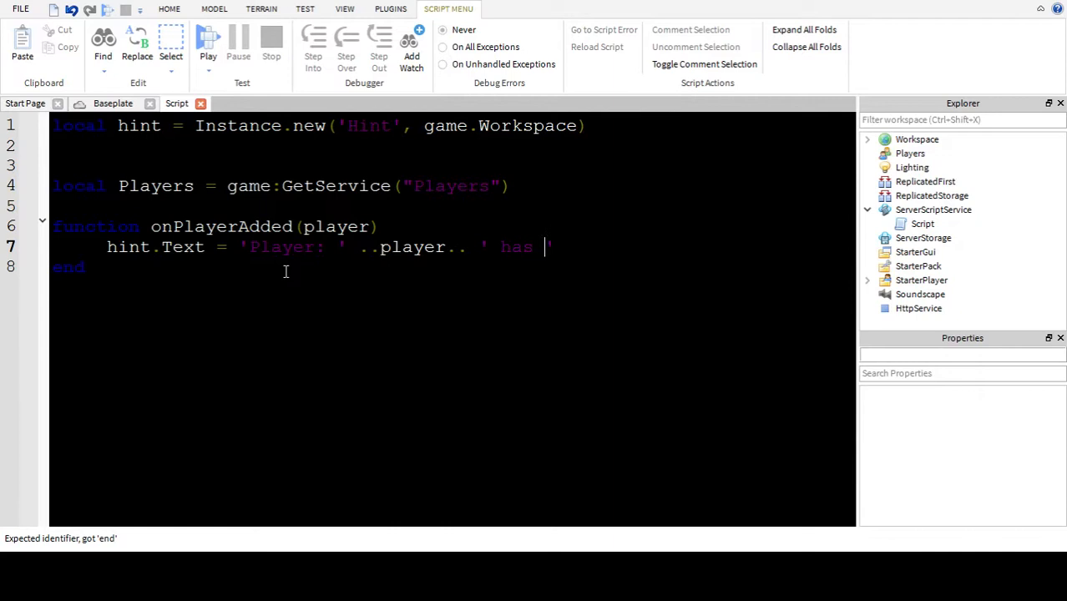
text(entered the)
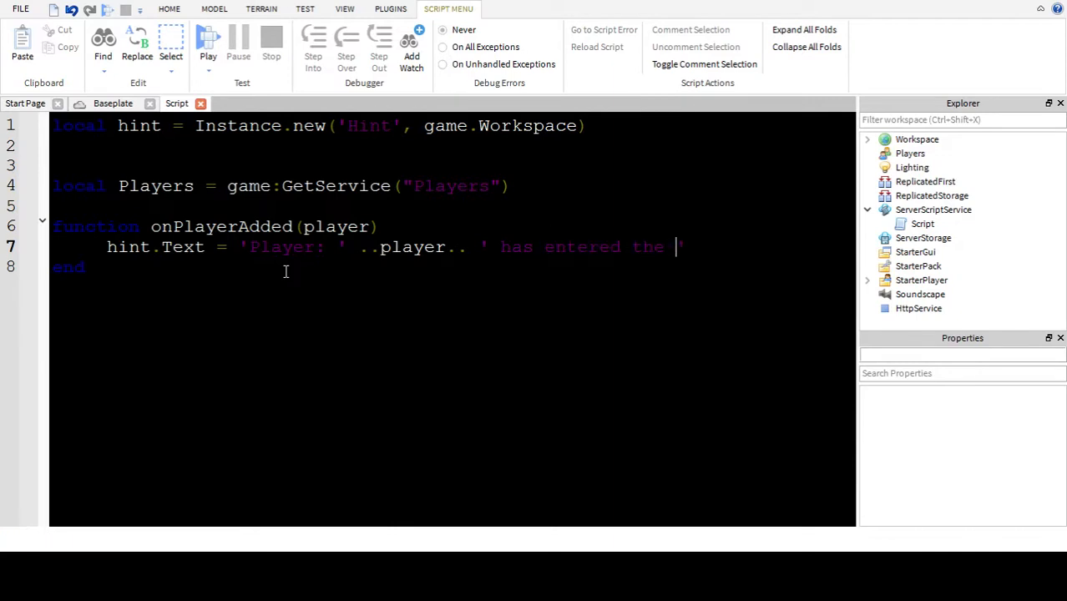
text(game!)
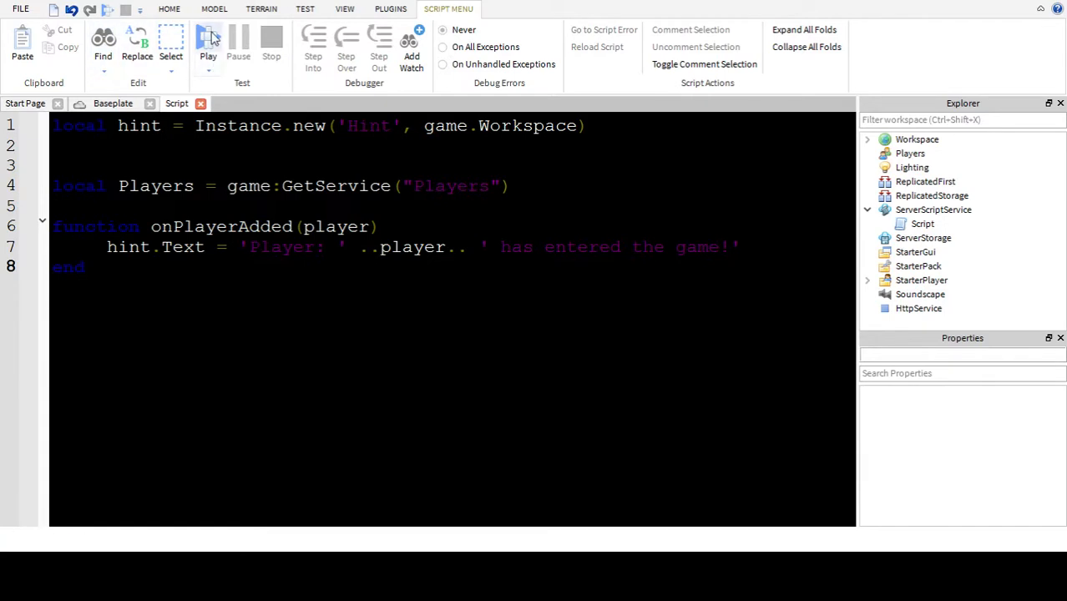
- Start a play-test of the game
click(207, 42)
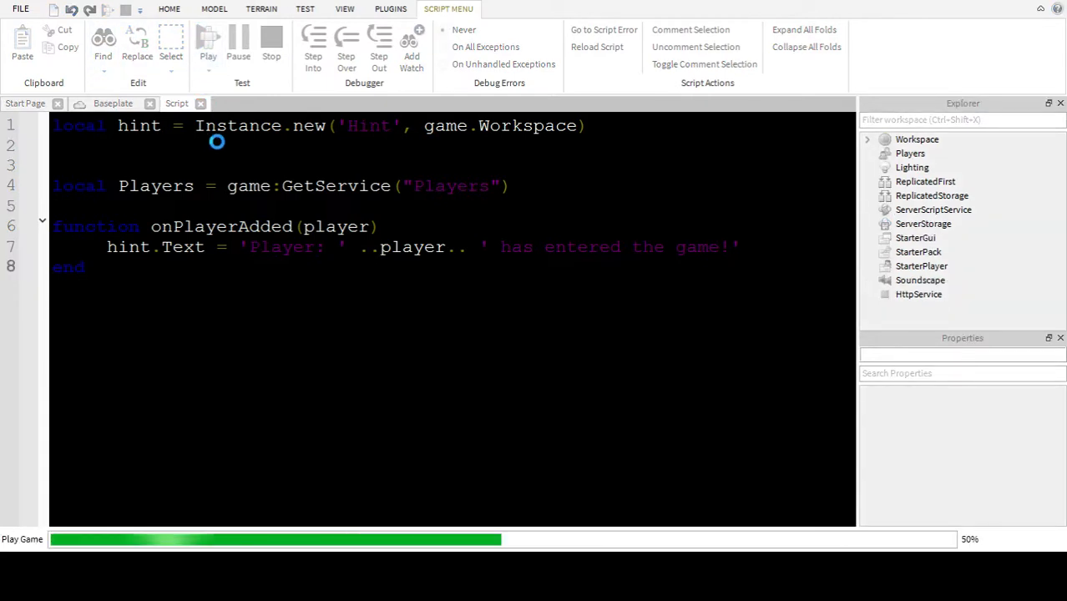
- Let the game load, expand Players to see the joined Player, then stop the test
click(114, 103)
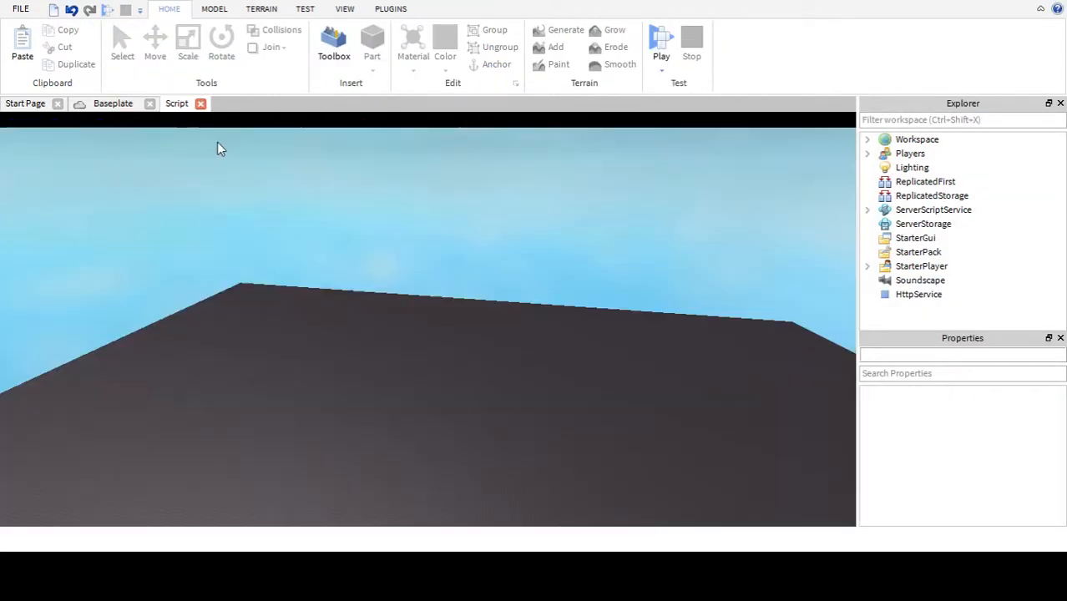
click(661, 42)
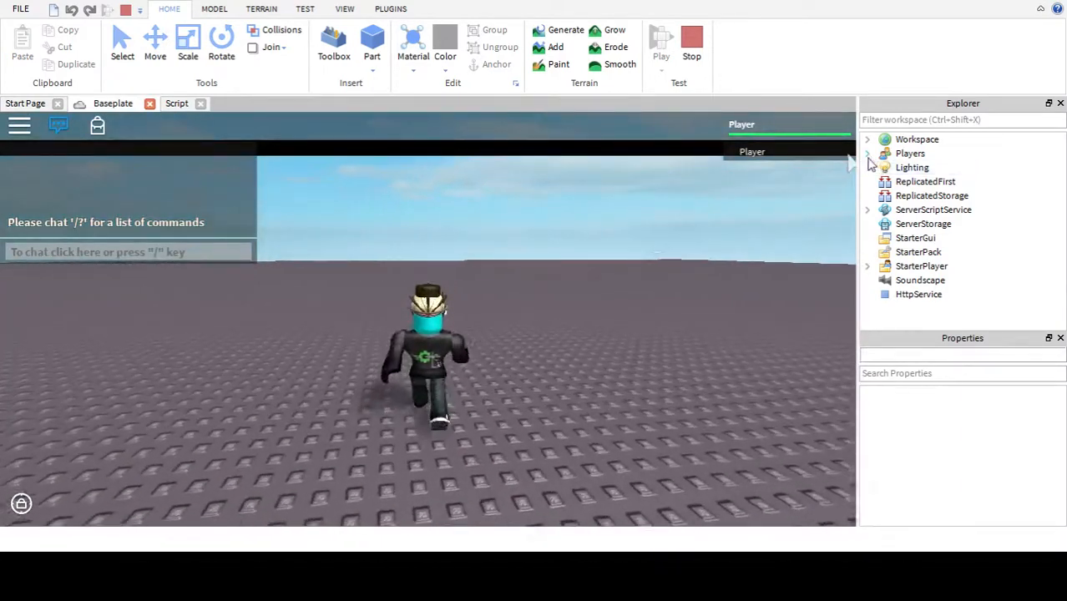
click(868, 154)
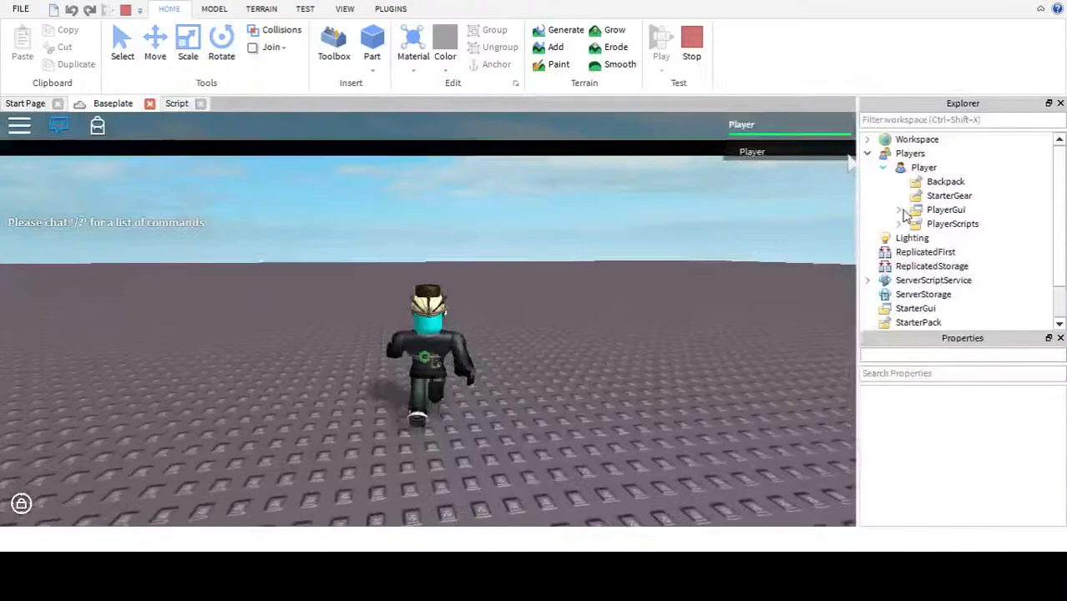
click(900, 224)
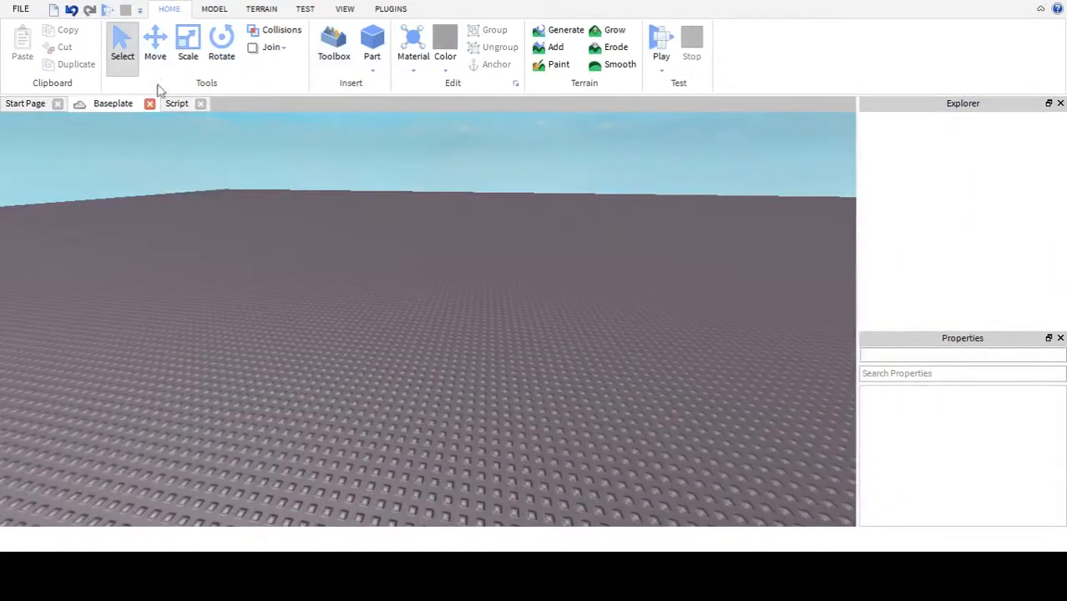
- Review the script, retyping '..' after player so it is concatenated on both sides
click(177, 104)
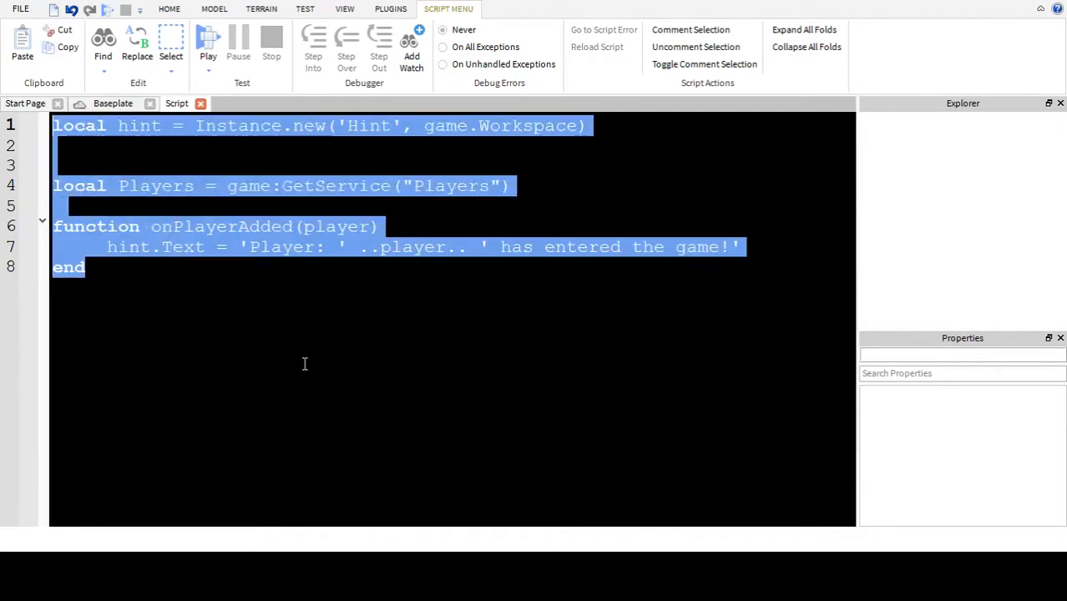
click(110, 247)
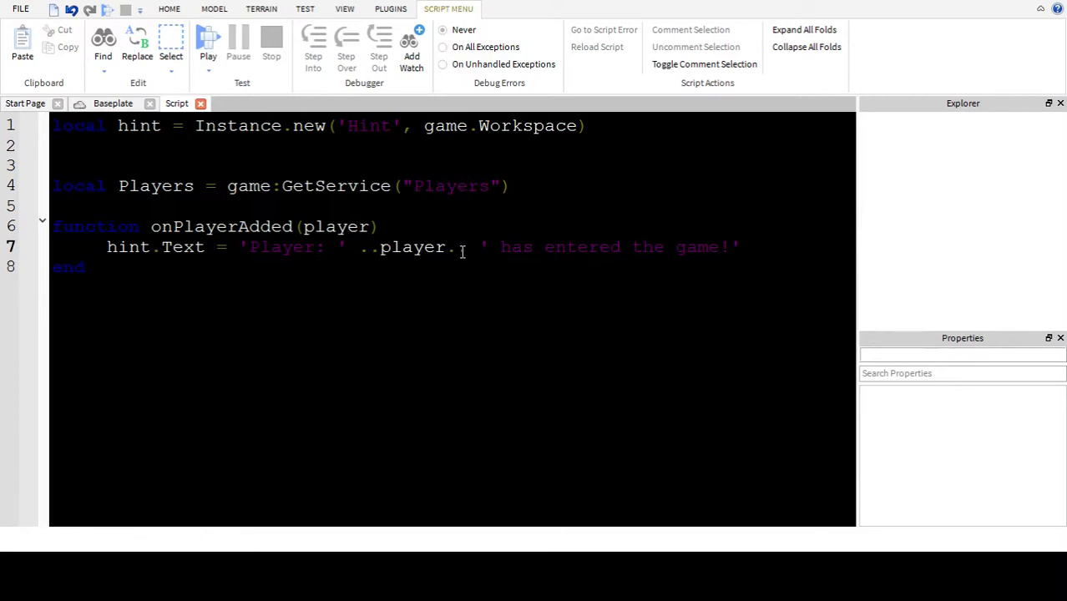
text(..)
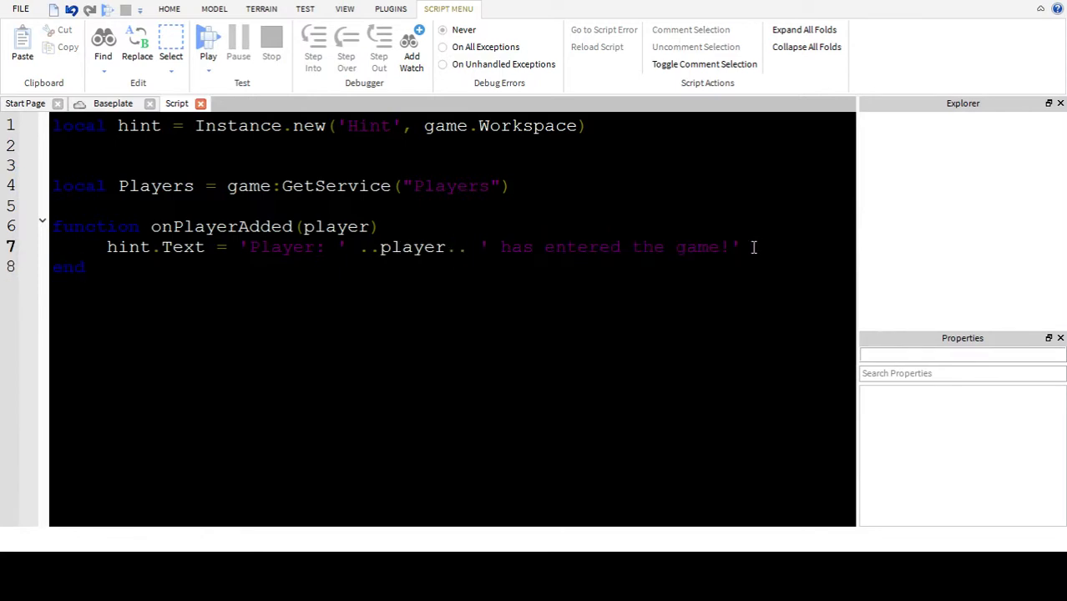
double_click(192, 227)
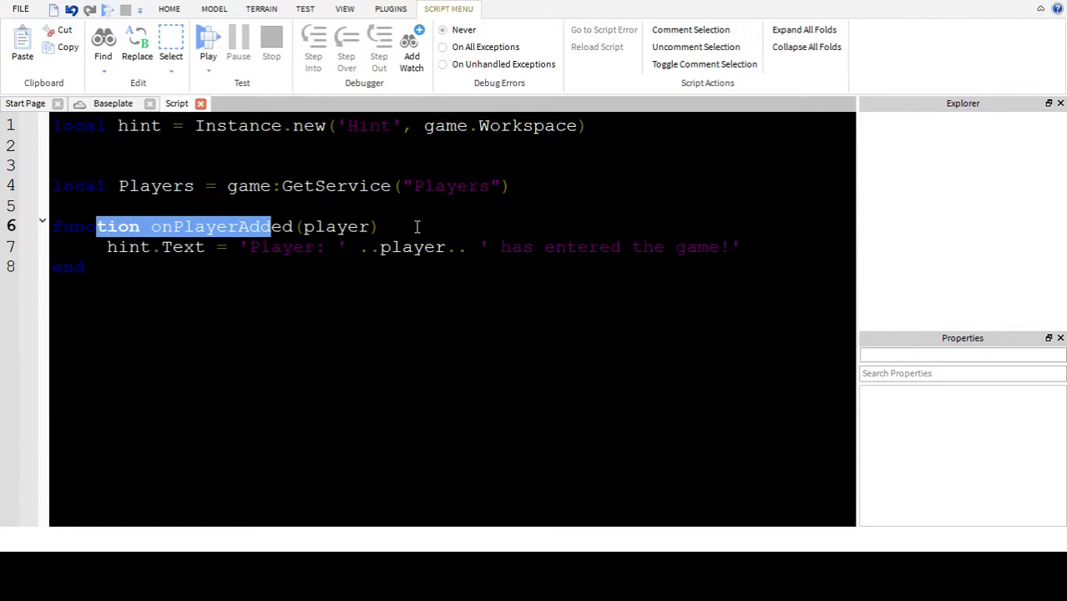
key(ctrl+a)
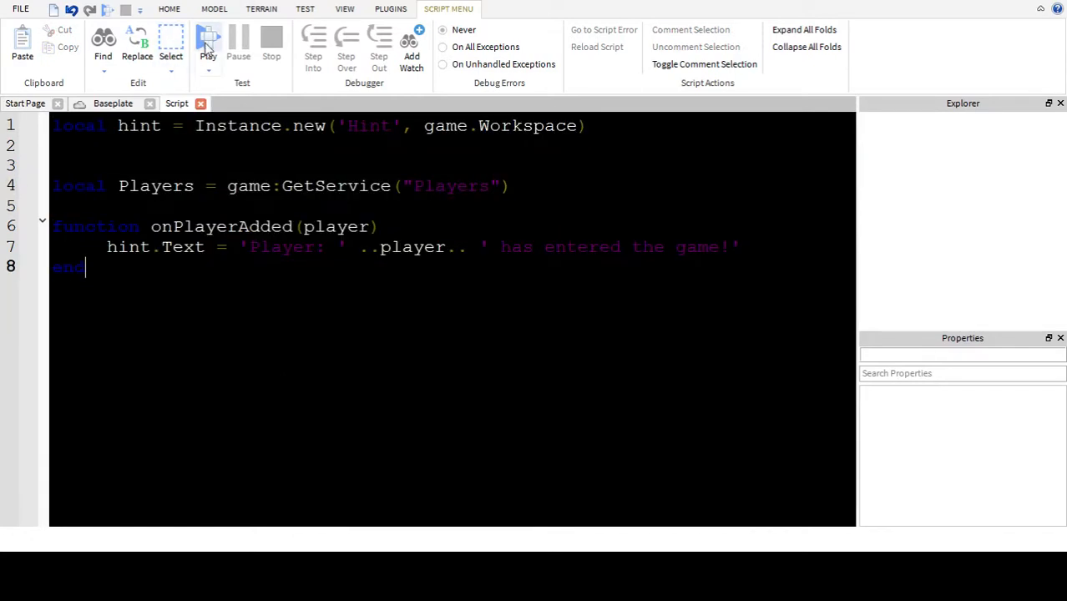
- Start another play-test
click(207, 41)
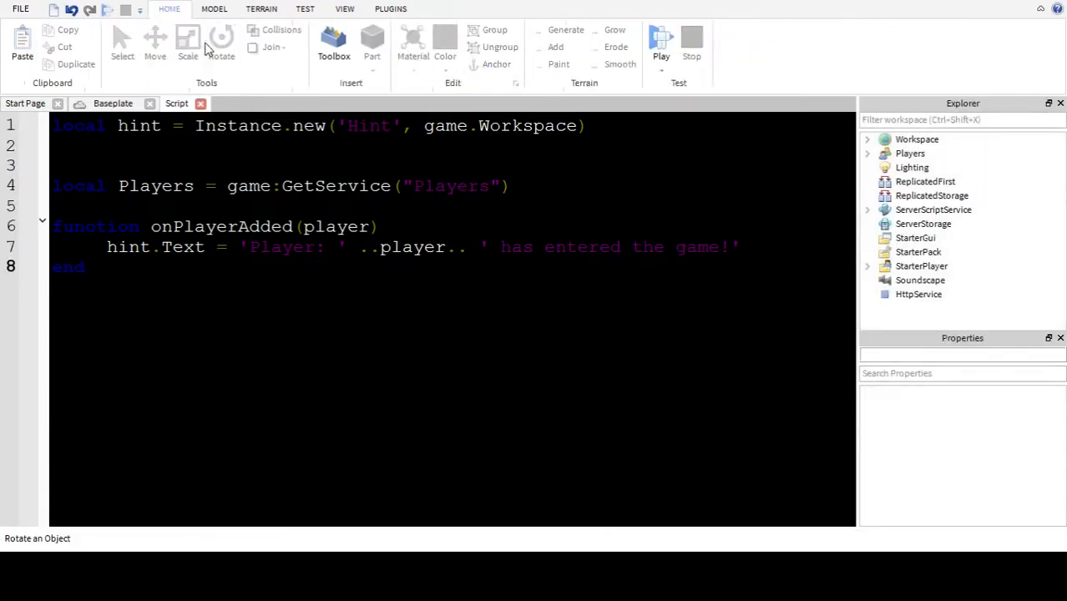
- Let the character spawn on the baseplate, then stop the play-test
click(662, 42)
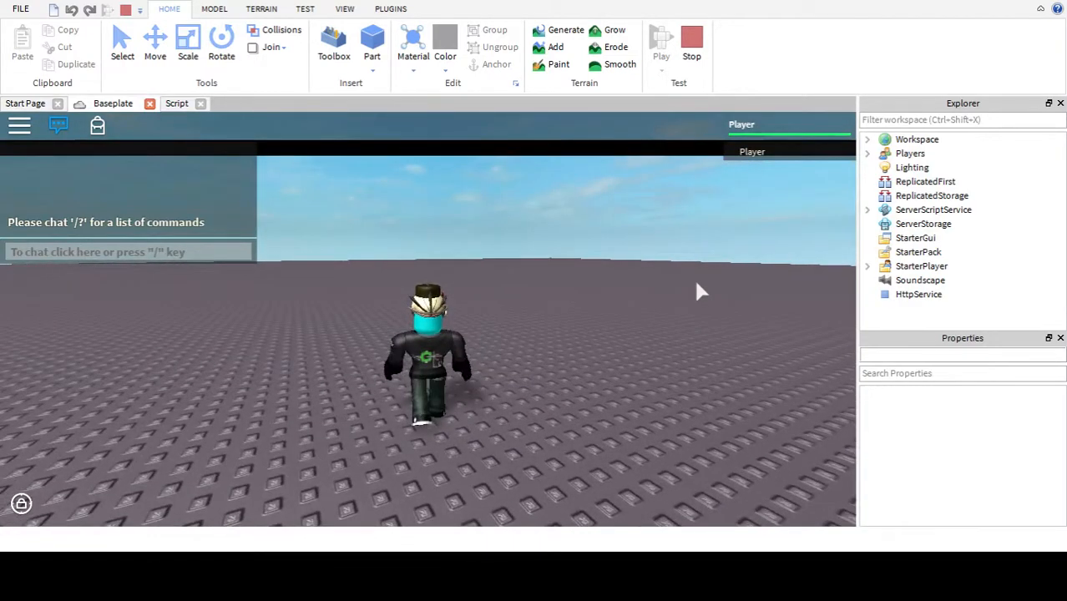
click(691, 42)
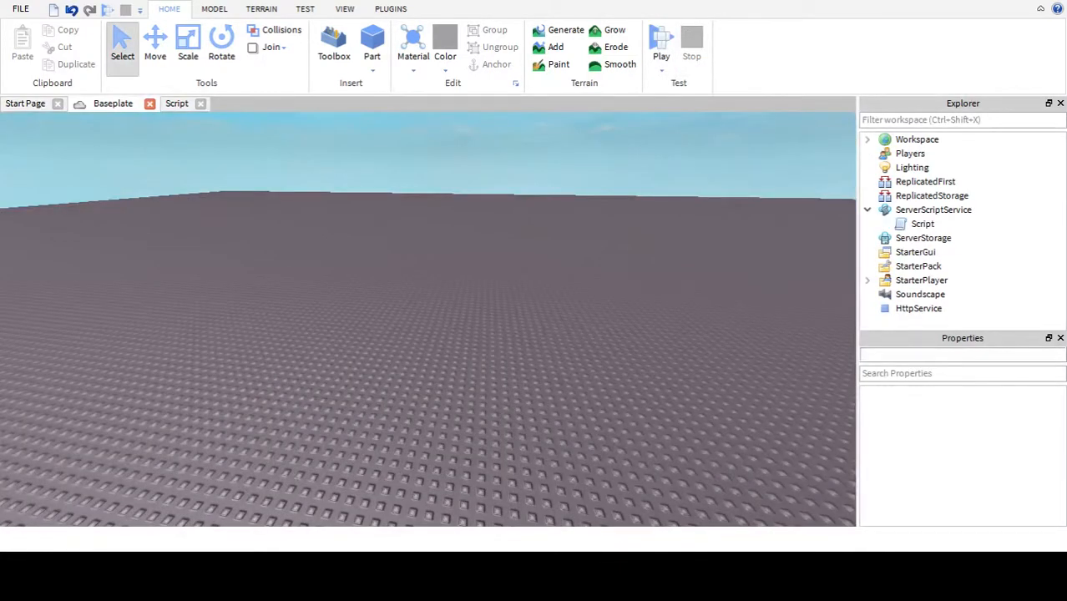